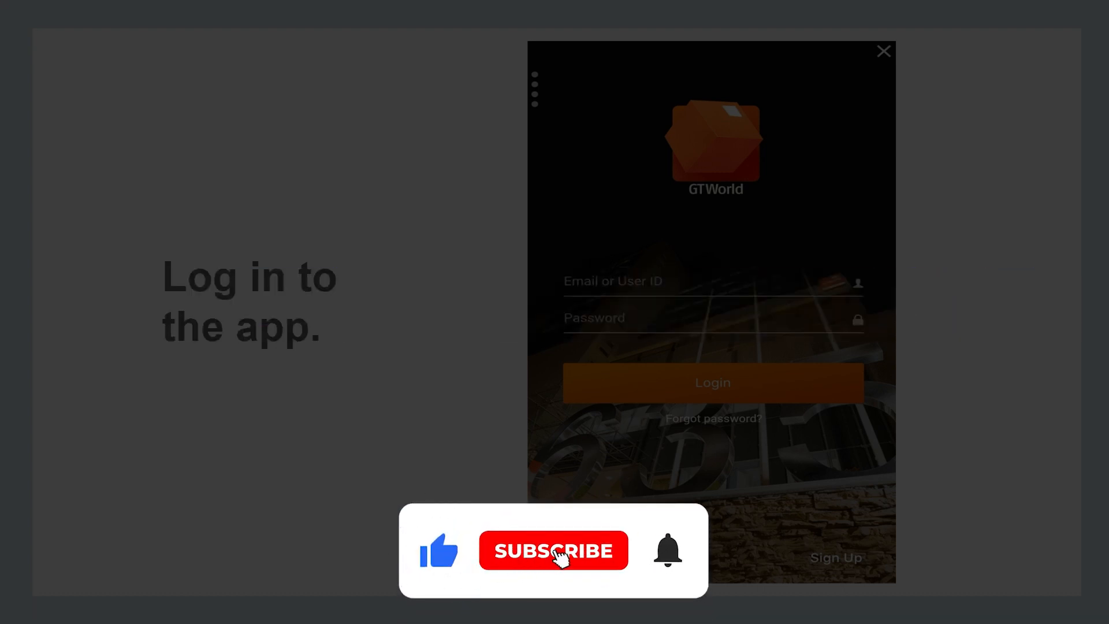
pyautogui.click(554, 551)
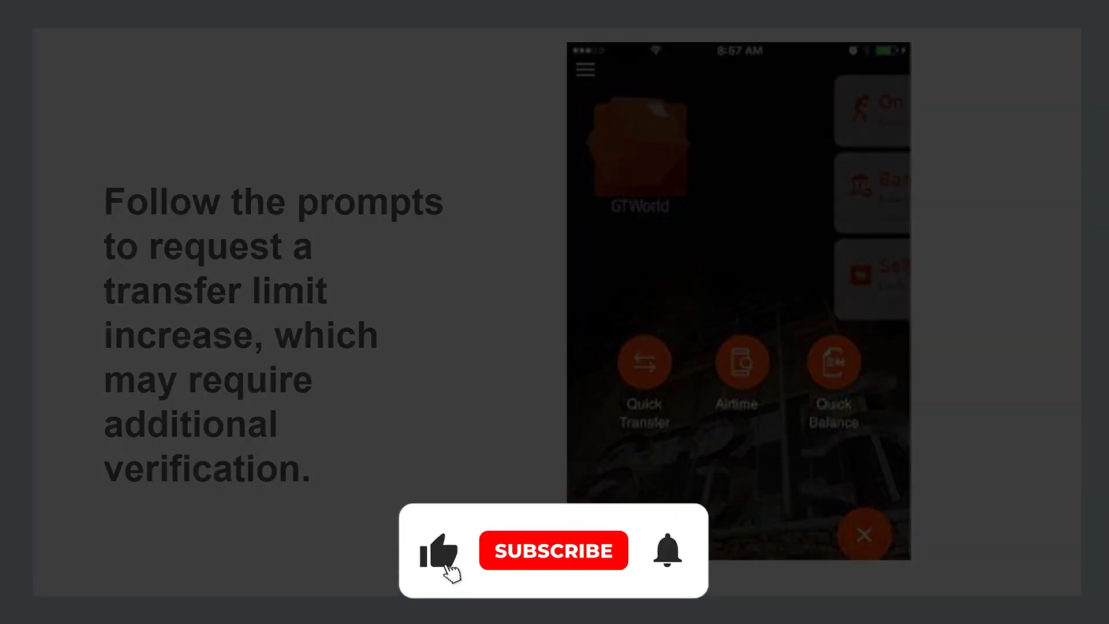
pyautogui.click(553, 550)
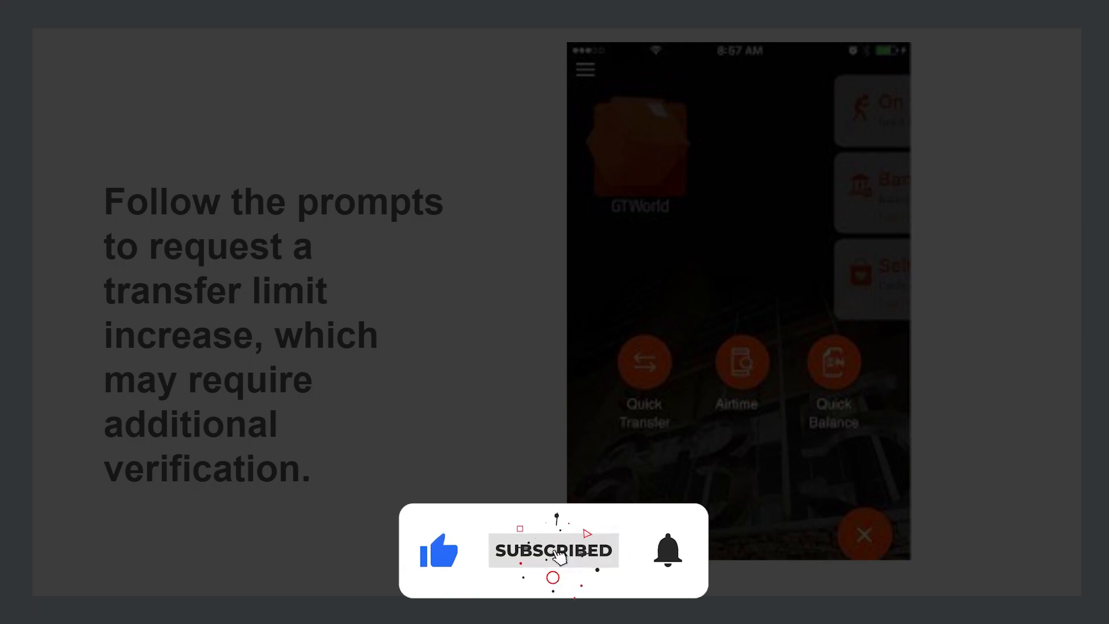
pyautogui.click(664, 550)
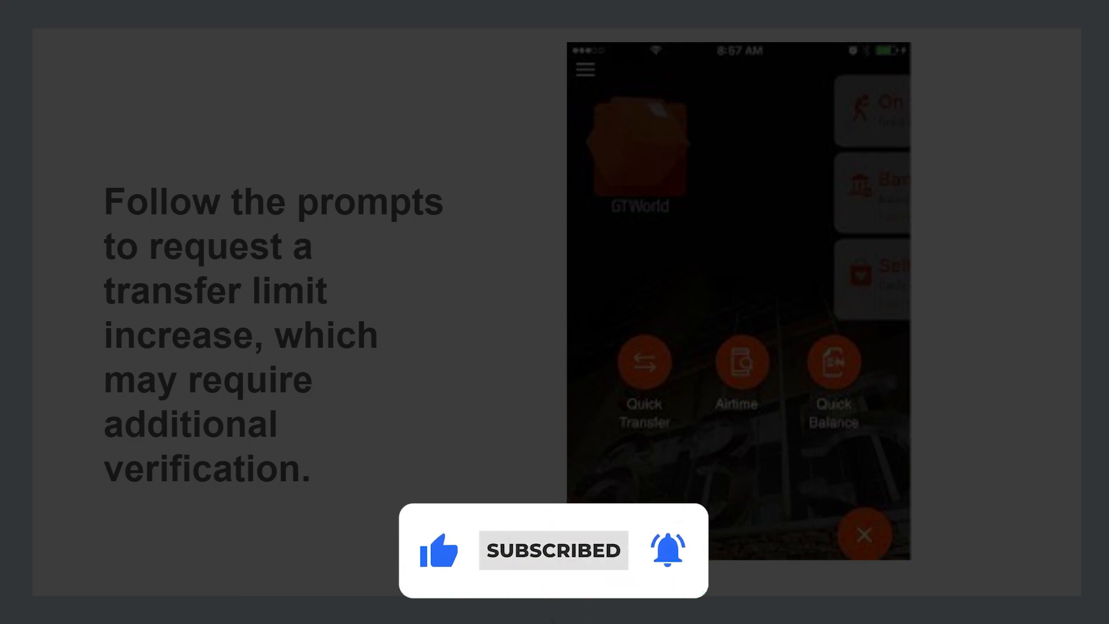